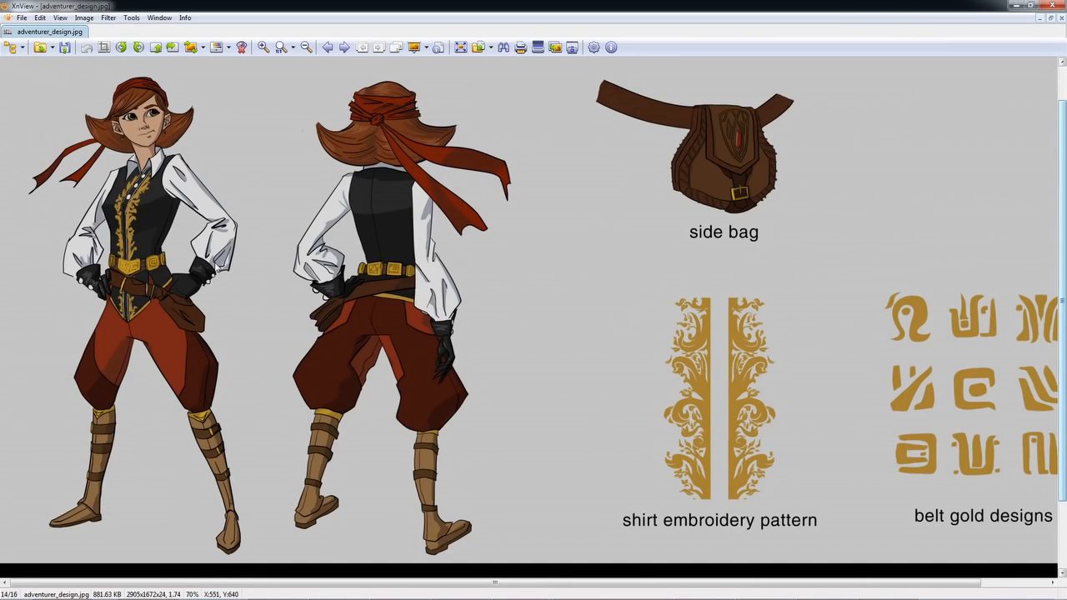
mouse_move(627, 184)
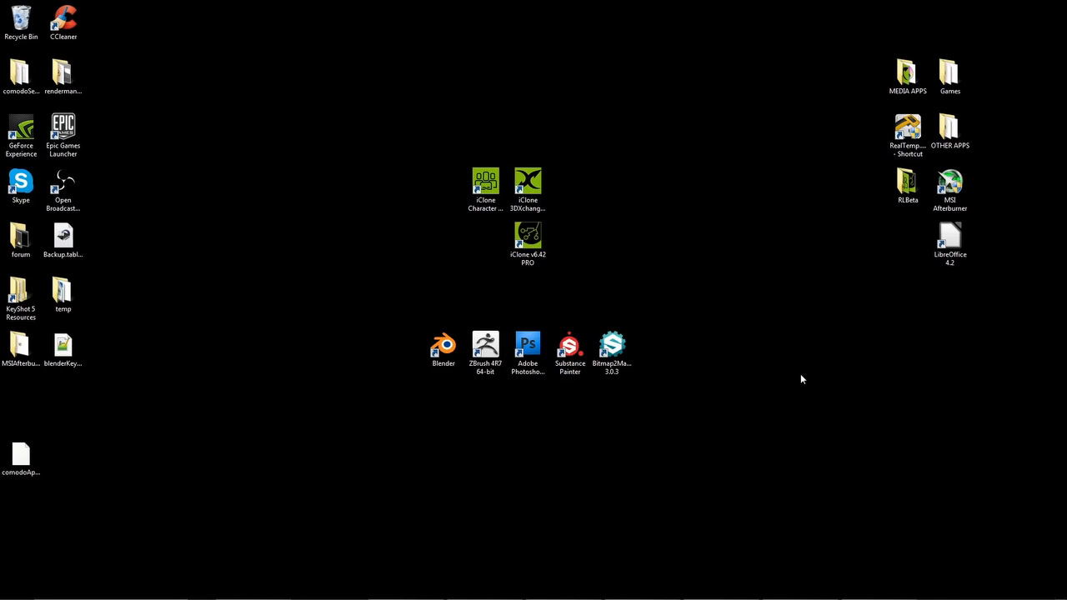
mouse_move(815, 405)
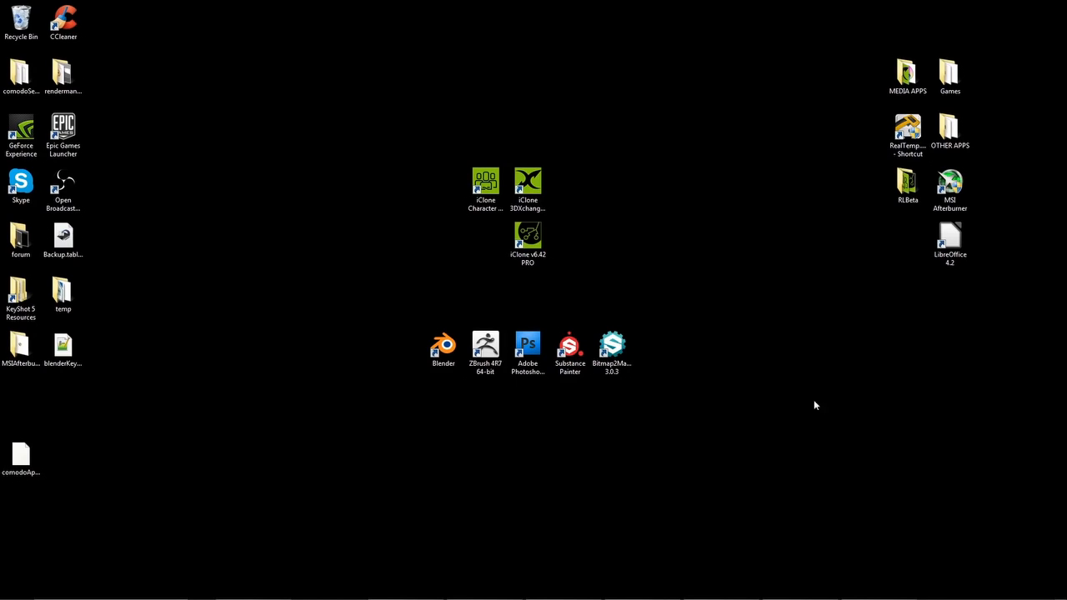
Launch iClone Character Creator from its desktop shortcut
left_click(443, 345)
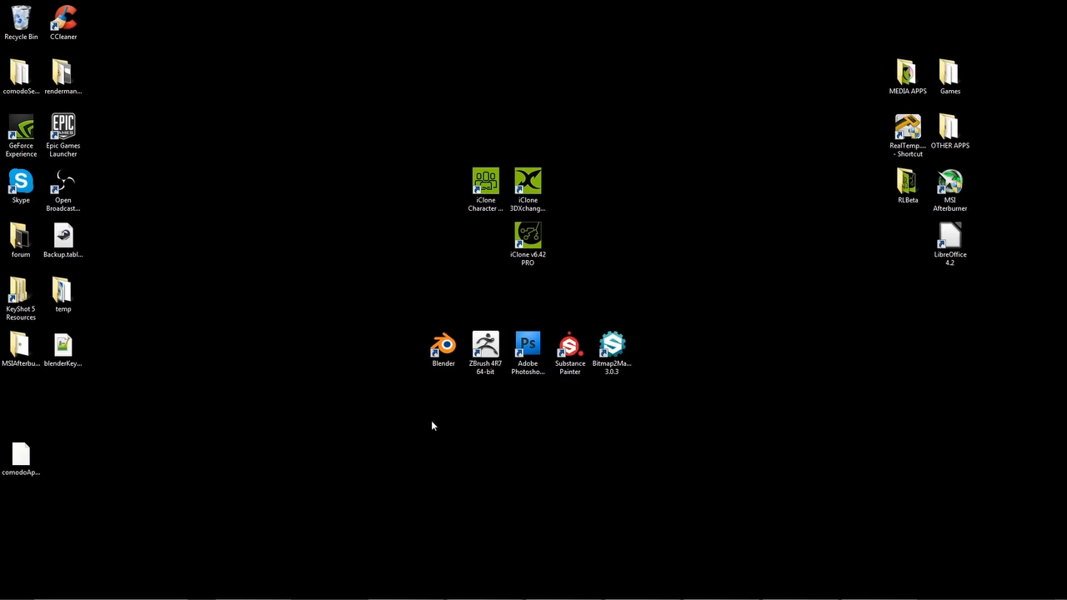
mouse_move(583, 453)
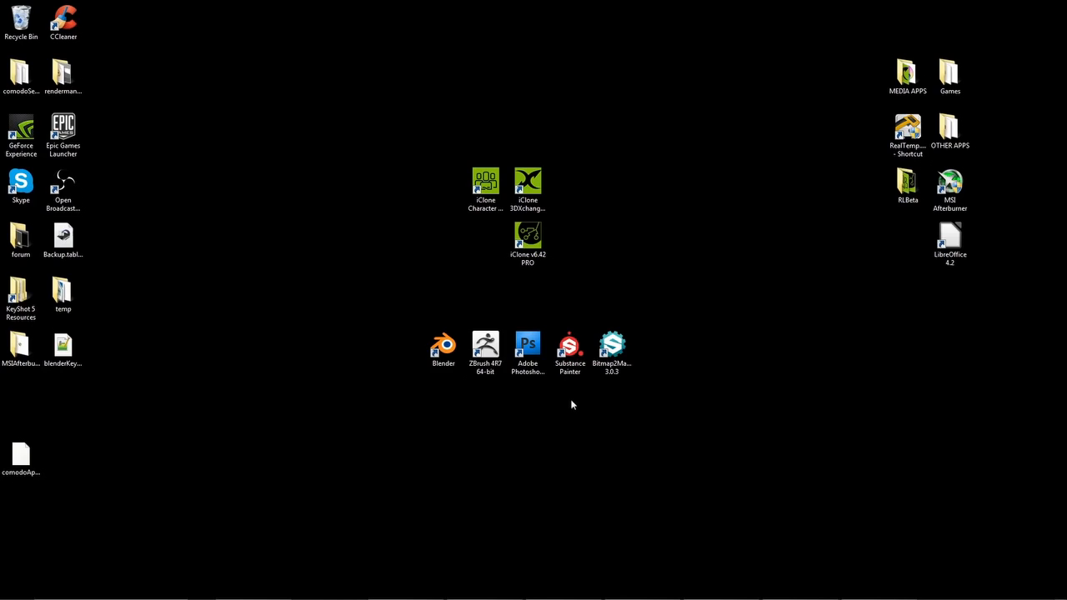
mouse_move(691, 340)
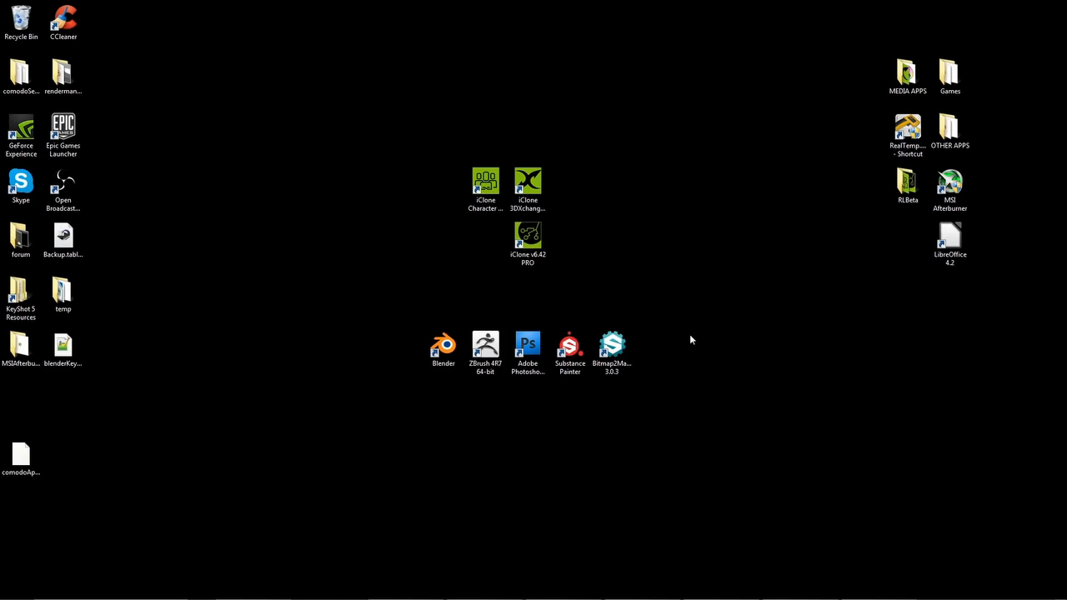
double_click(485, 181)
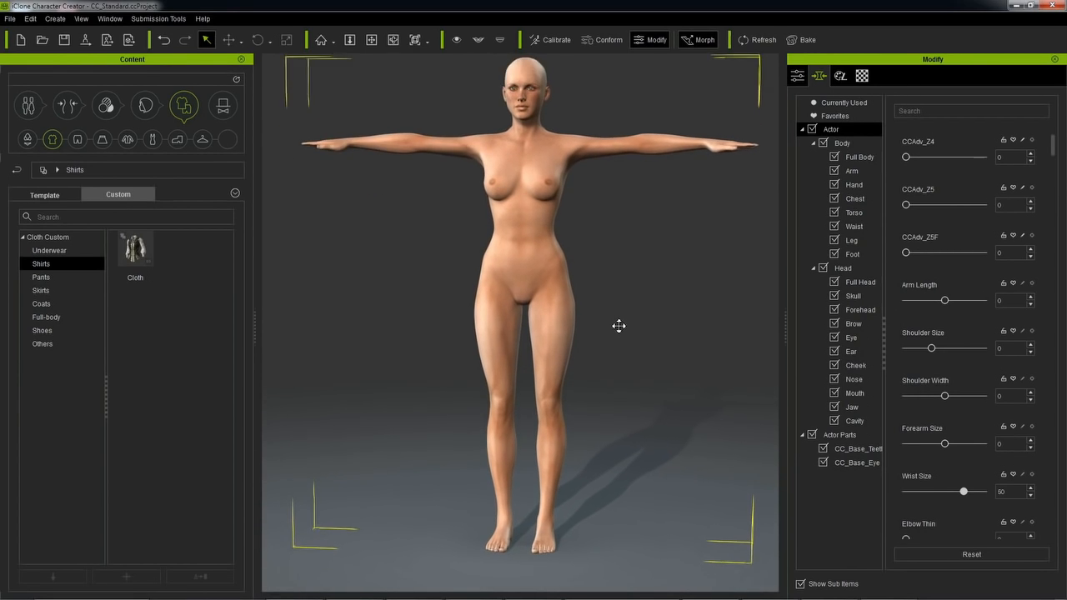
Narrow the shoulders with Shoulder Size and adjust the Upper Arm proportions
left_click_drag(930, 349, 956, 348)
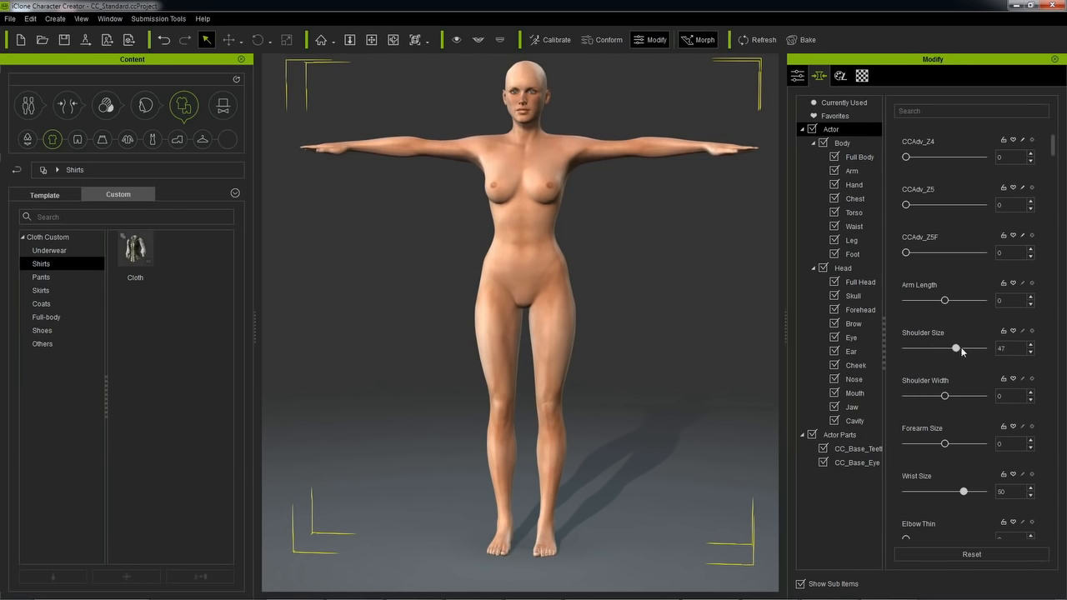
left_click_drag(957, 348, 921, 348)
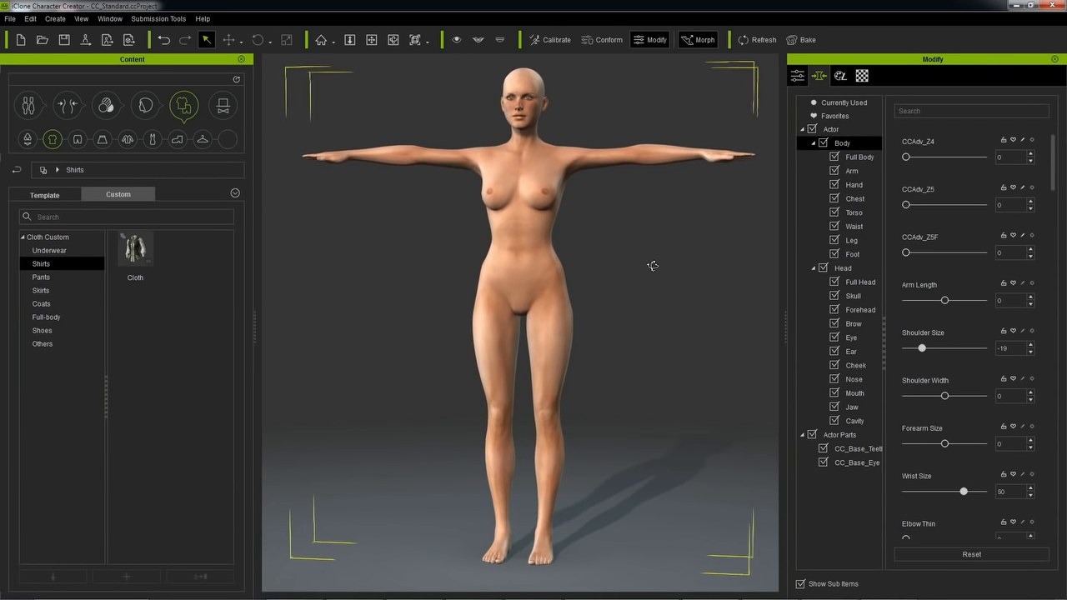
scroll("down", 3)
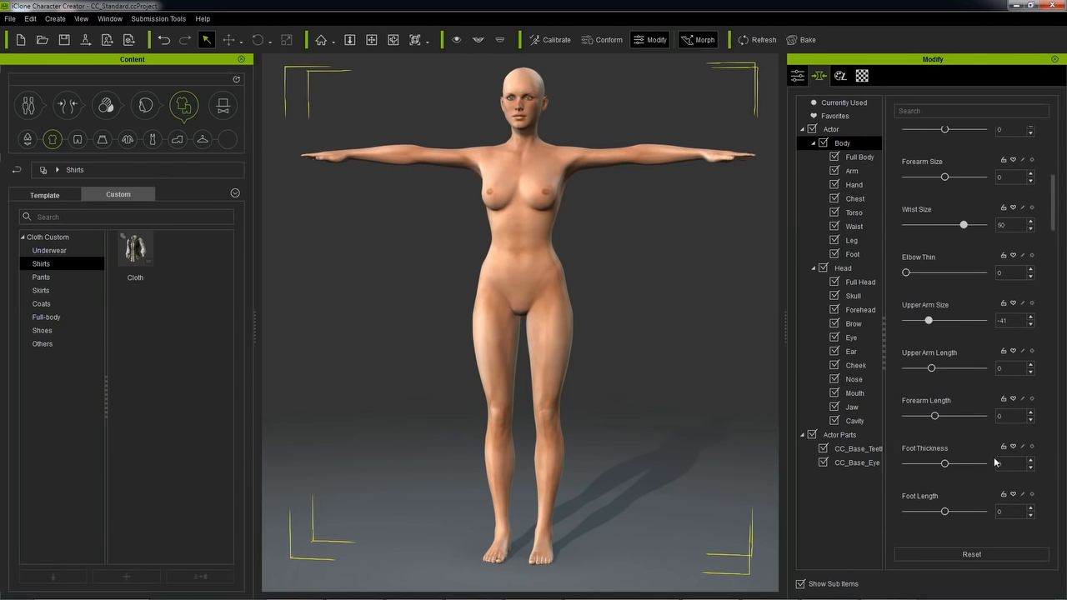
left_click(850, 170)
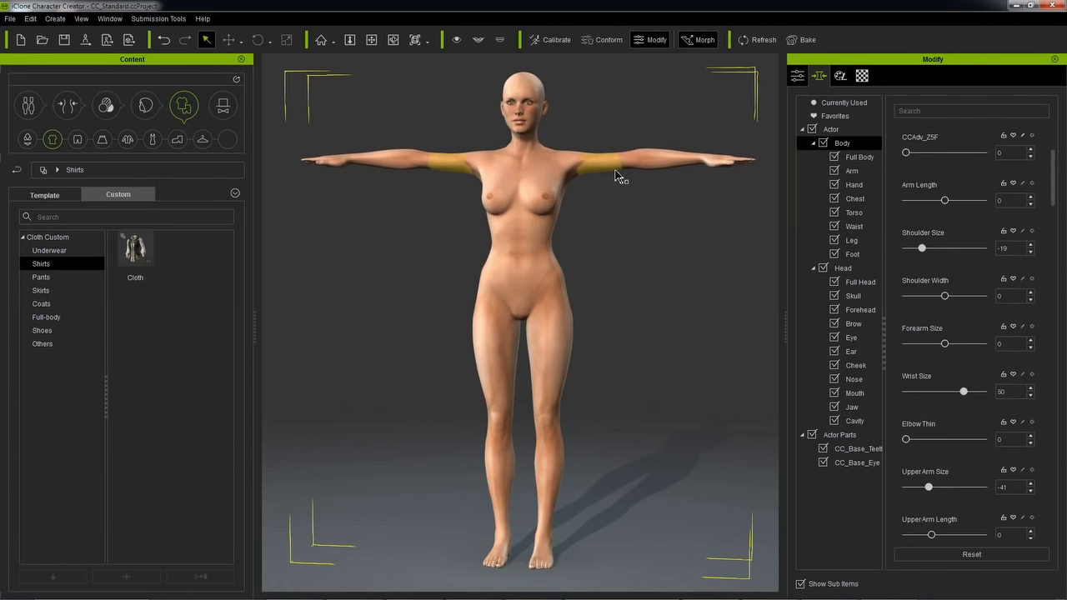
left_click_drag(920, 534, 946, 533)
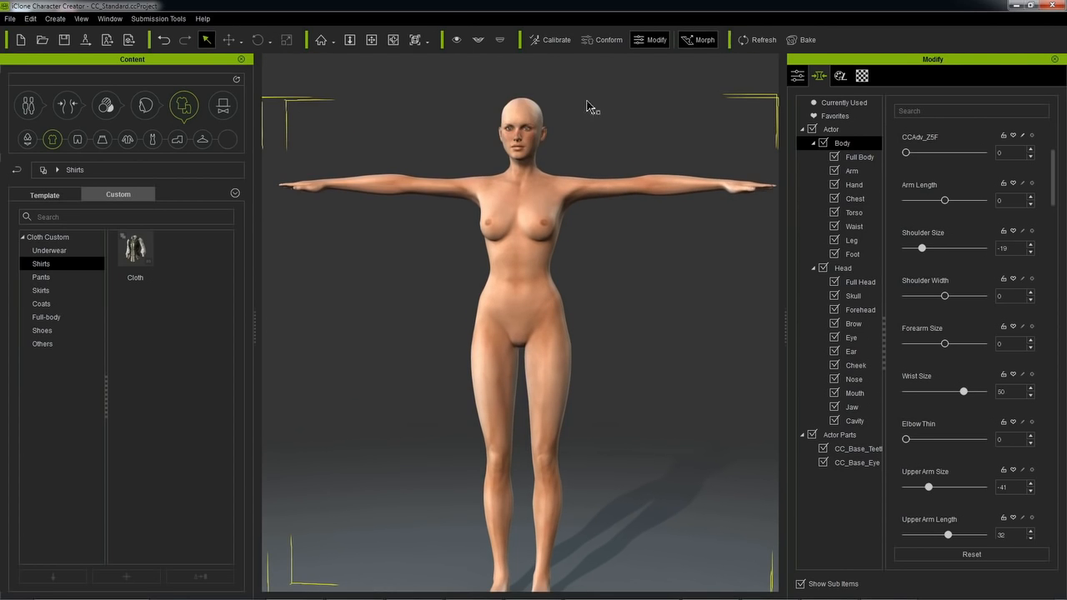
Select Full Head and lower the Head Scale to shrink the head
left_click(860, 281)
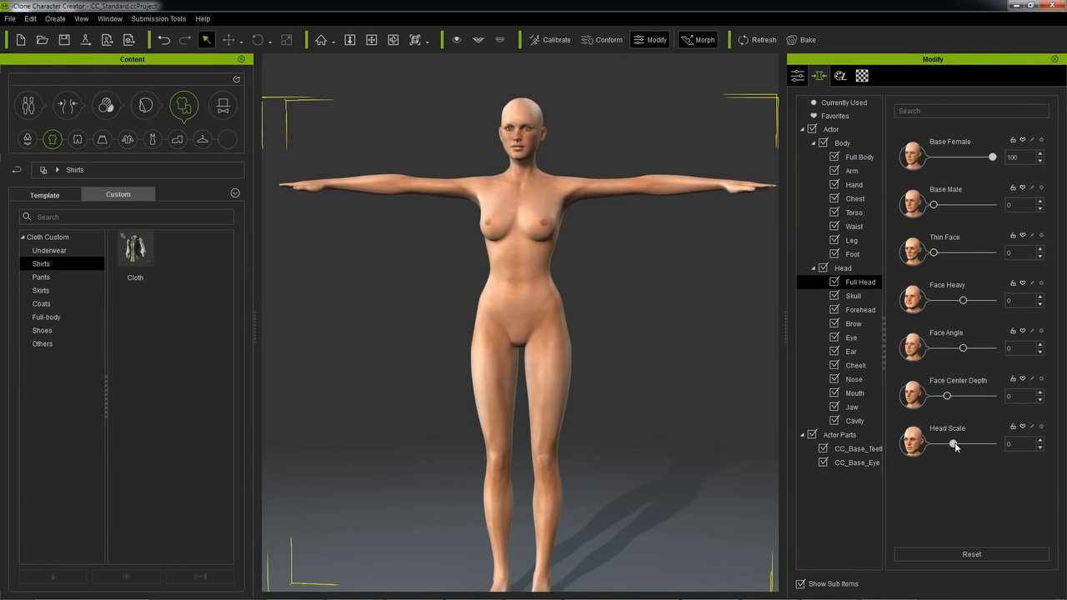
left_click_drag(948, 443, 966, 443)
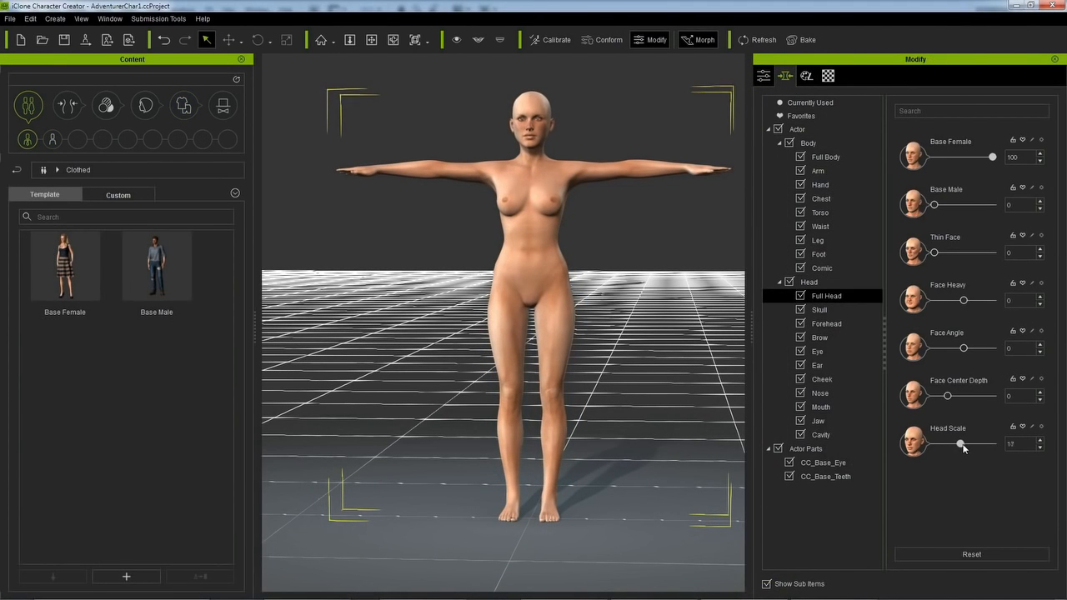
Raise Head Scale to about 40 and orbit to check the model
left_click_drag(958, 443, 965, 443)
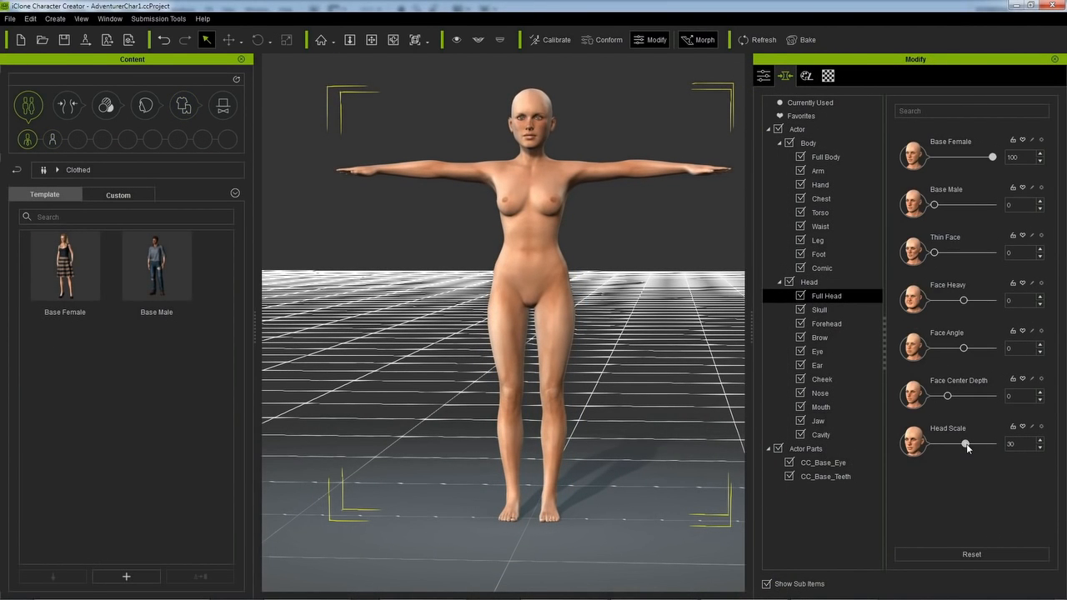
left_click_drag(965, 443, 970, 443)
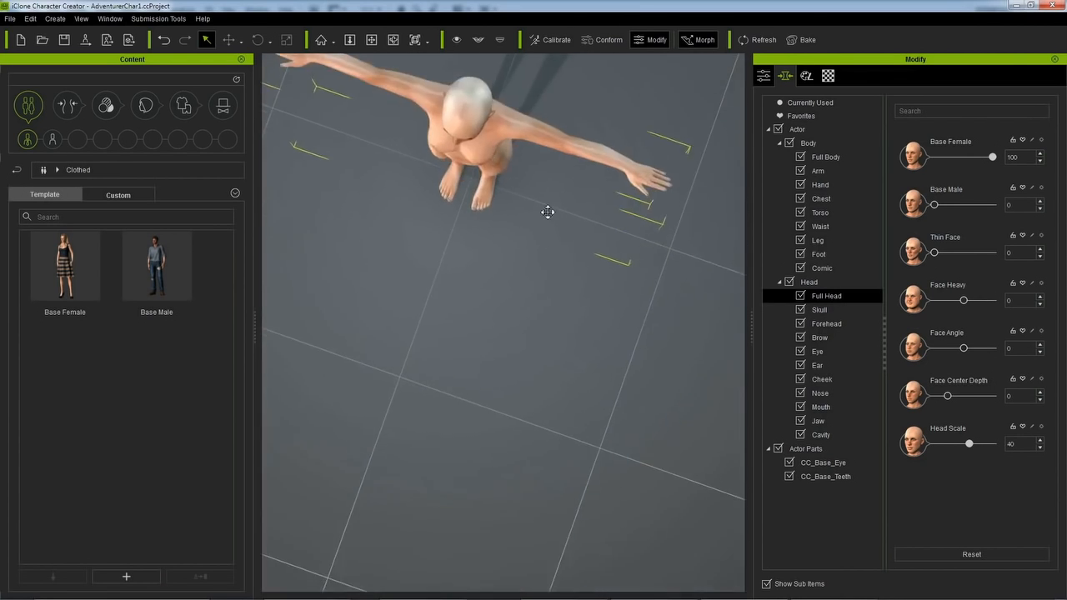
left_click(826, 77)
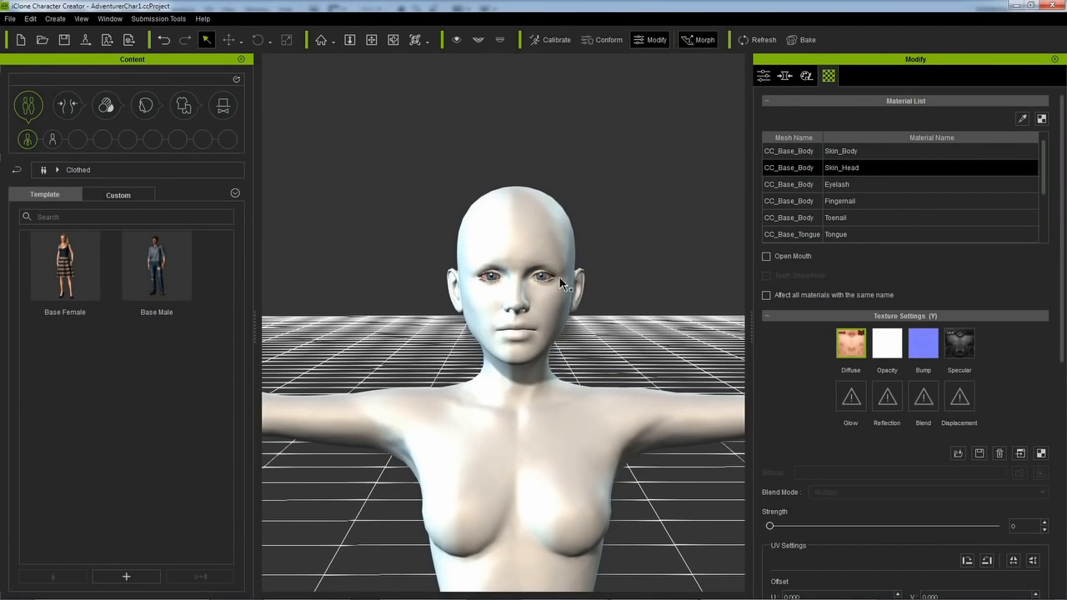
Adjust Eye Height in the Head > Eye morphs
left_click(783, 77)
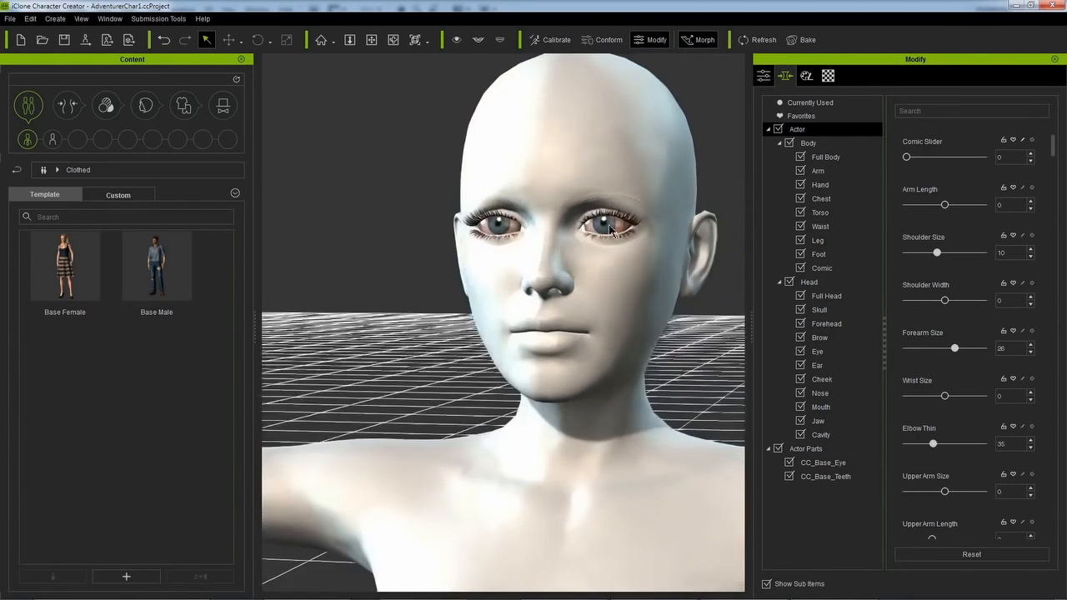
left_click(817, 350)
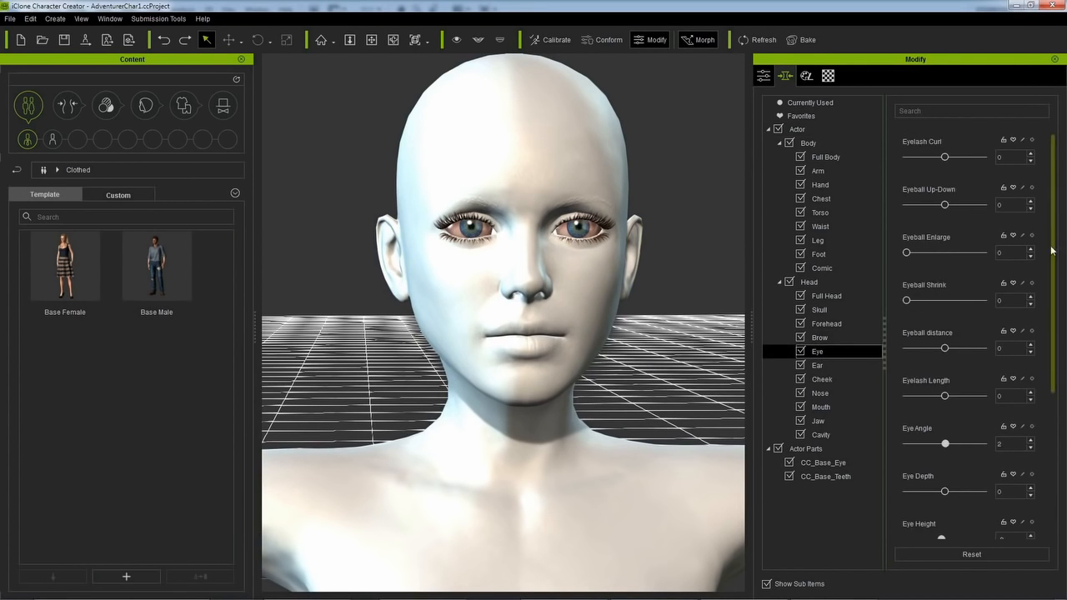
scroll("down", 3)
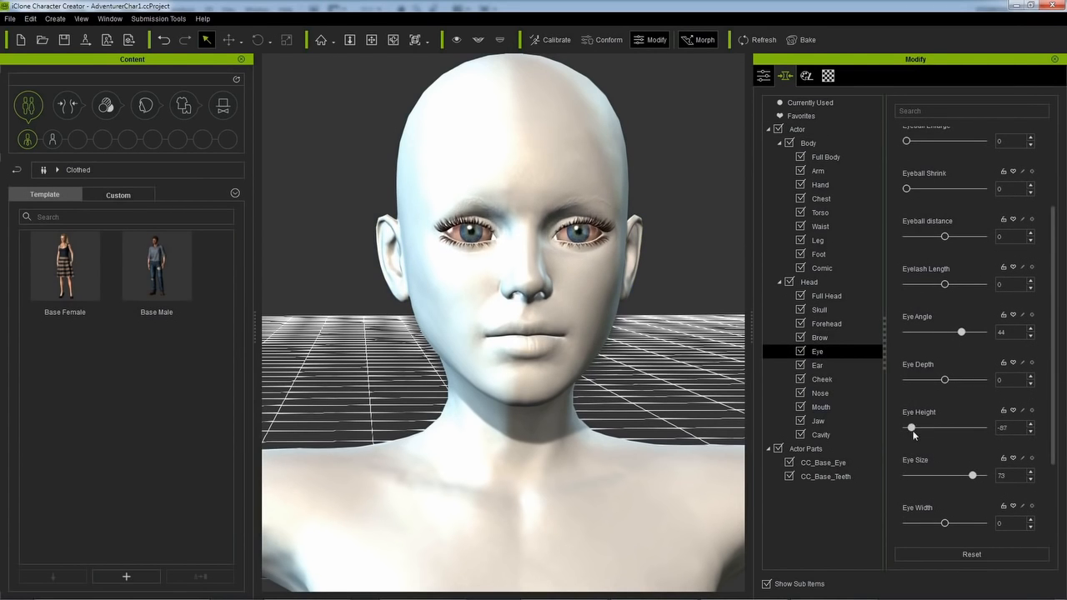
left_click_drag(911, 427, 920, 427)
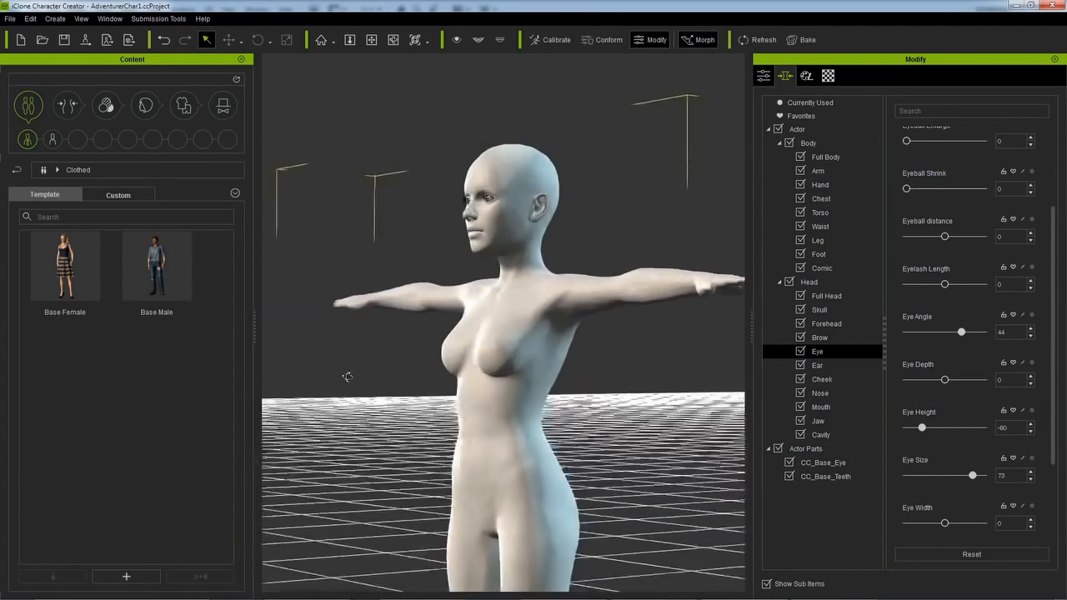
Reduce Chest Scale and adjust Chest Width in the Body > Chest morphs
left_click(820, 198)
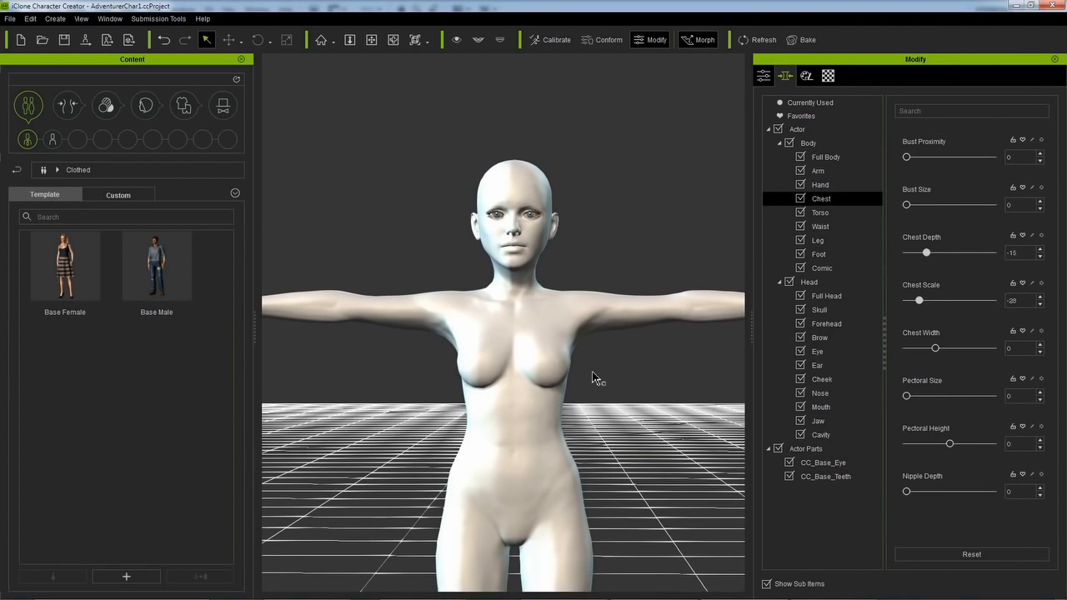
left_click_drag(919, 300, 922, 300)
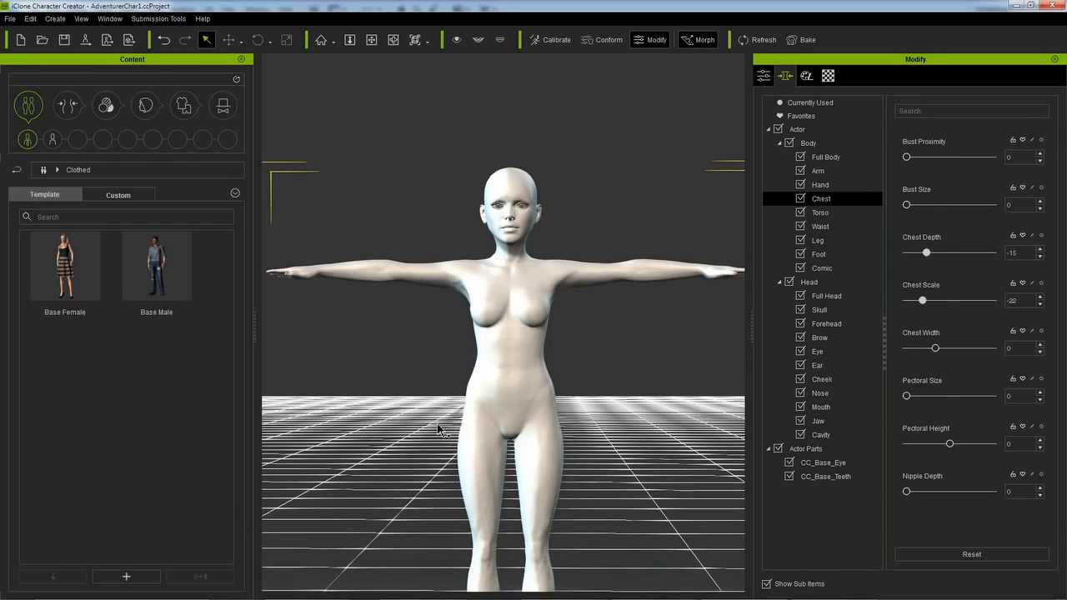
left_click_drag(922, 300, 937, 300)
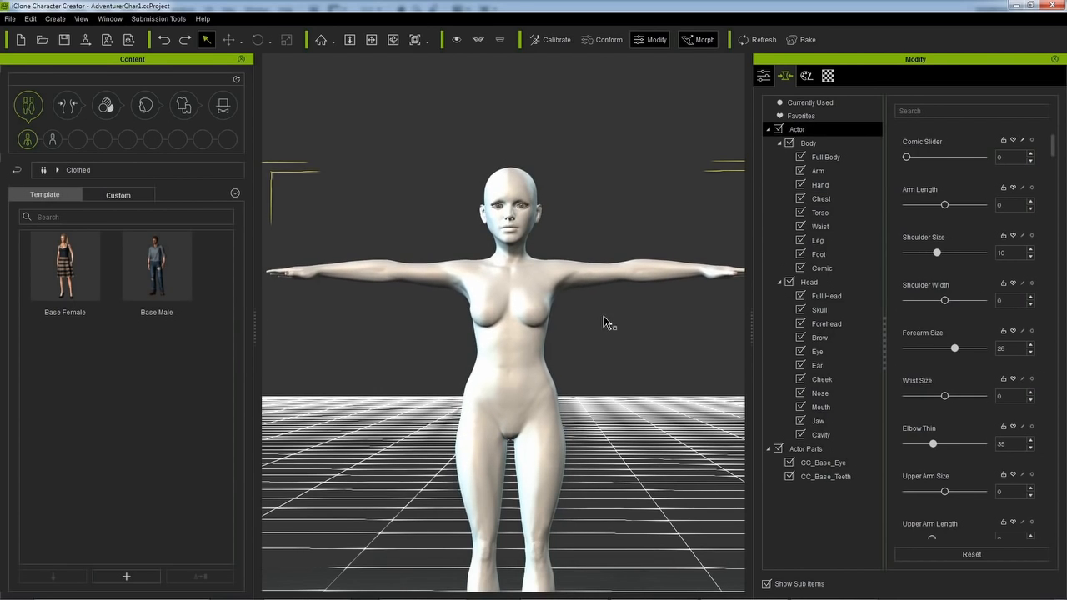
left_click(820, 199)
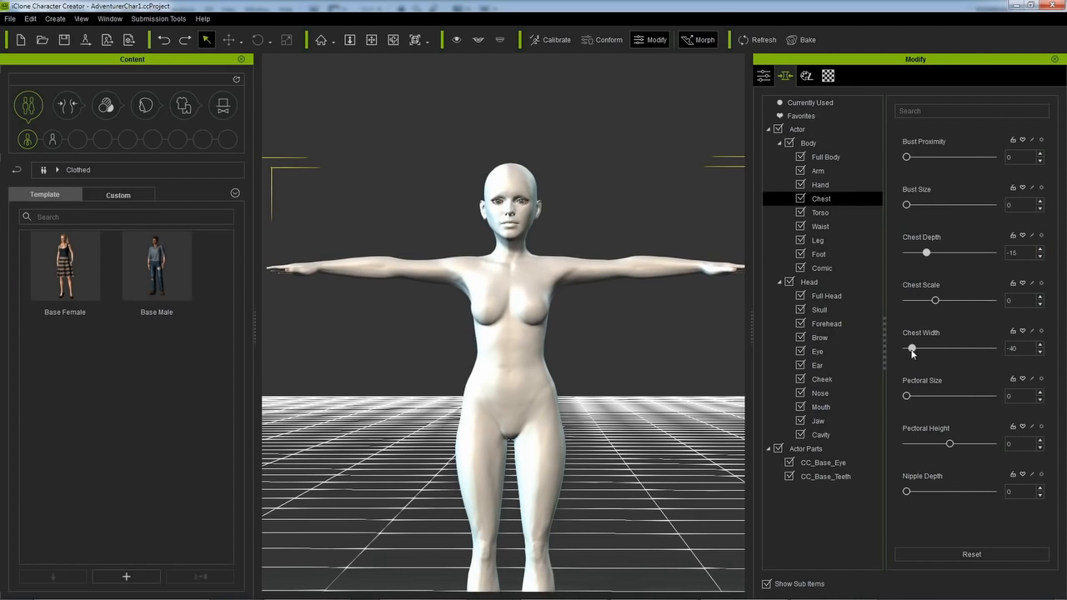
left_click_drag(910, 348, 910, 349)
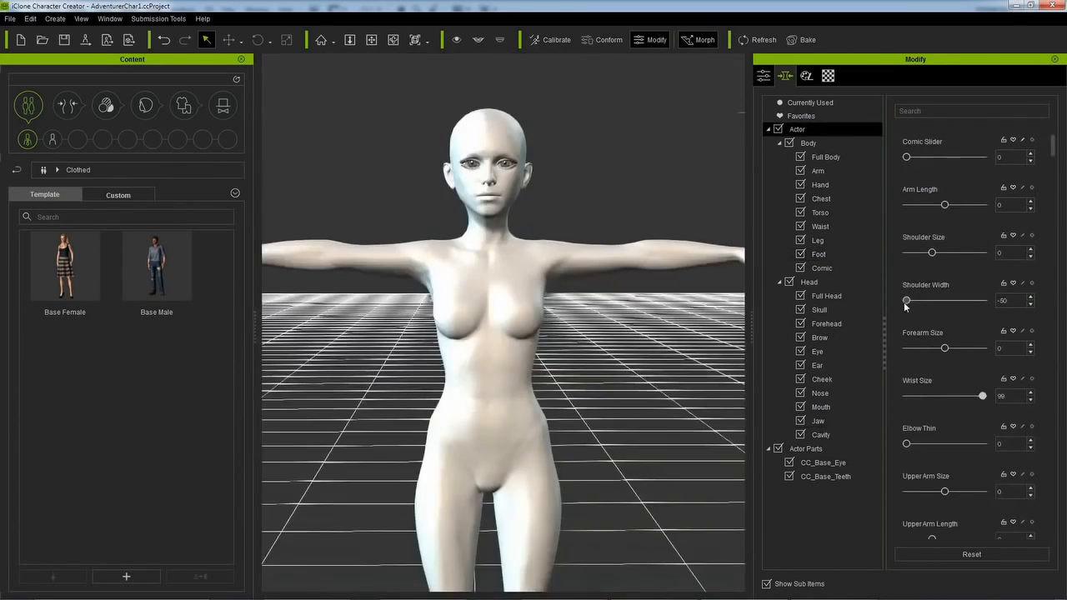
Fine-tune the Shoulder Width slider
left_click_drag(907, 300, 944, 300)
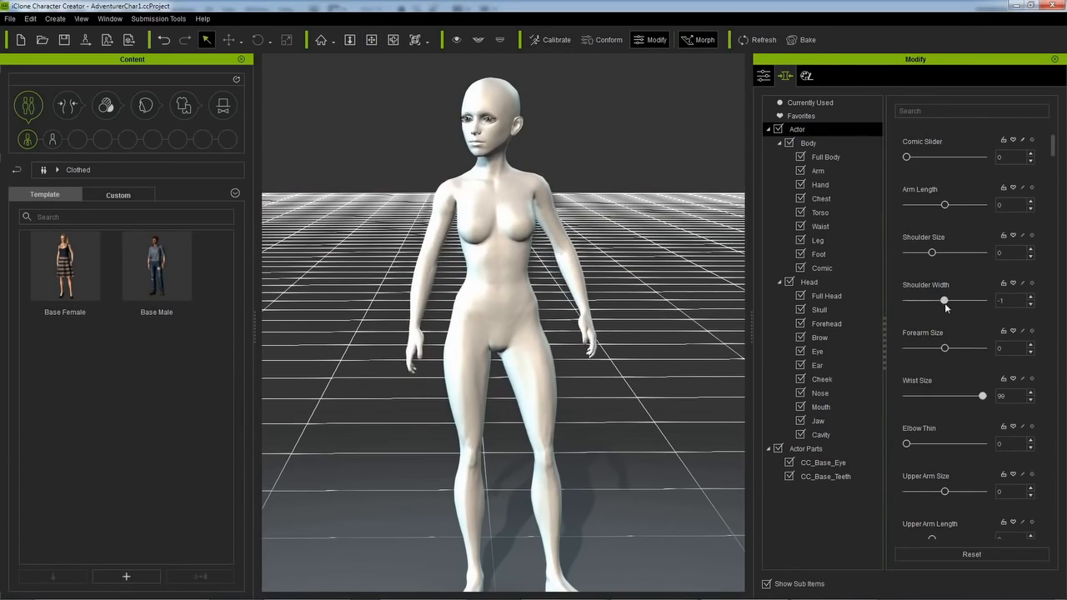
left_click_drag(943, 300, 927, 300)
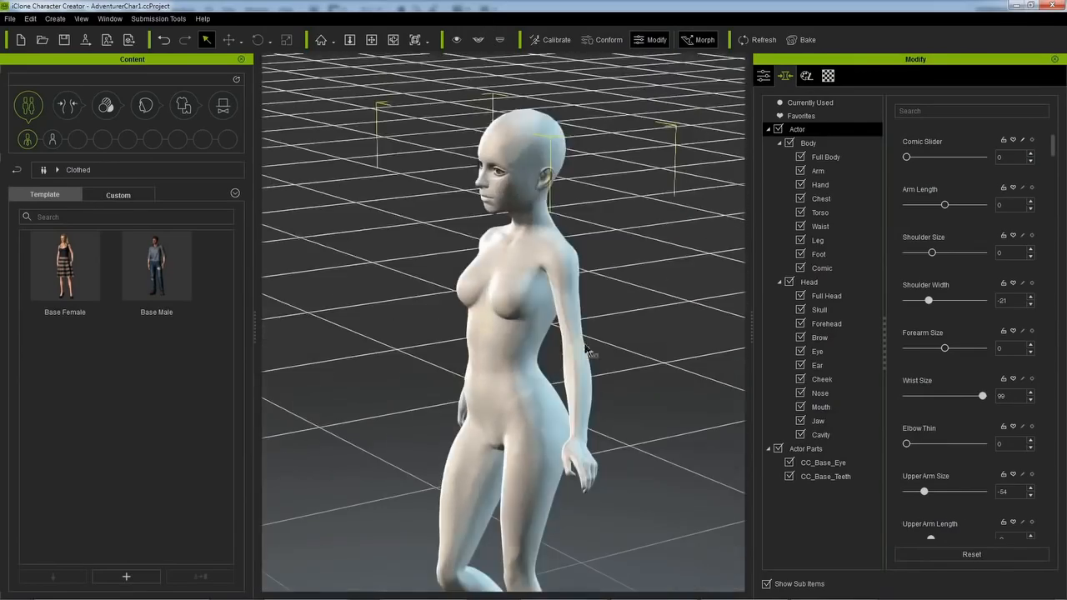
Preview calibration poses 08, 09 and 03, then return to the default T-pose
left_click(549, 40)
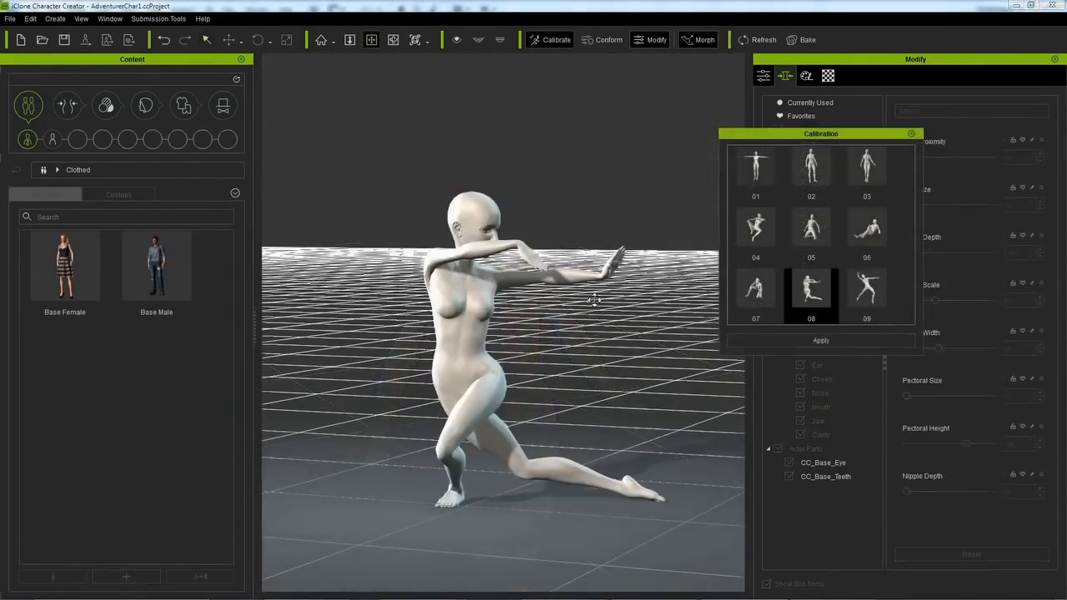
left_click_drag(593, 300, 507, 243)
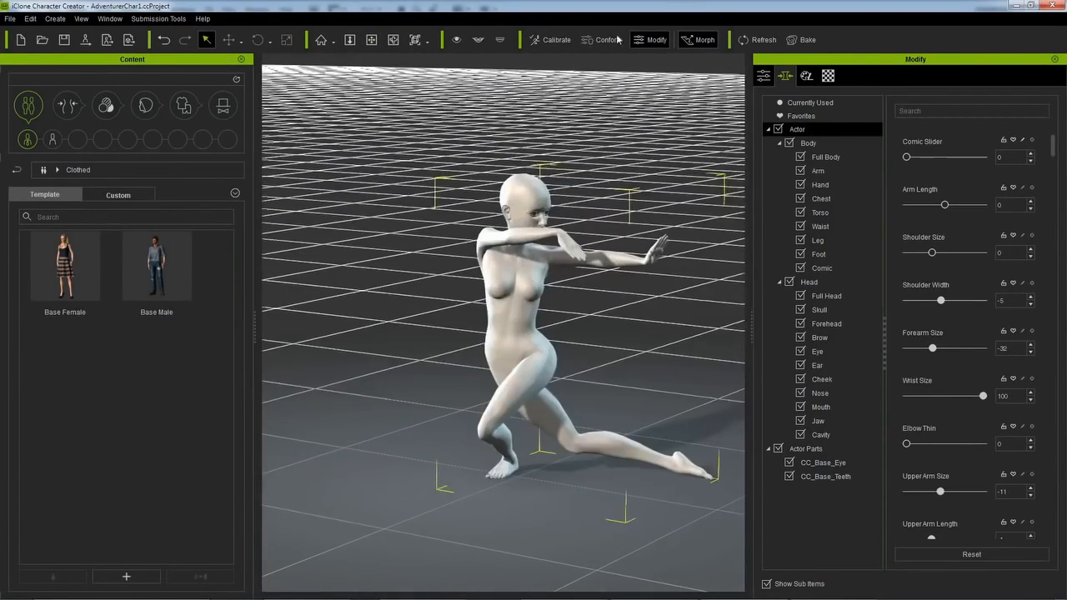
left_click(554, 40)
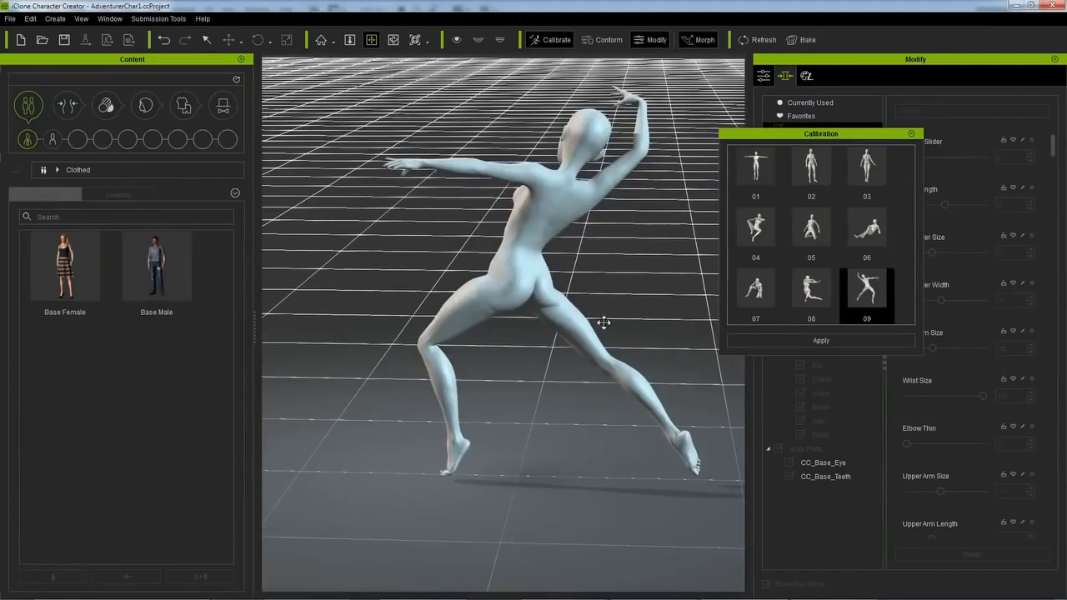
left_click(866, 165)
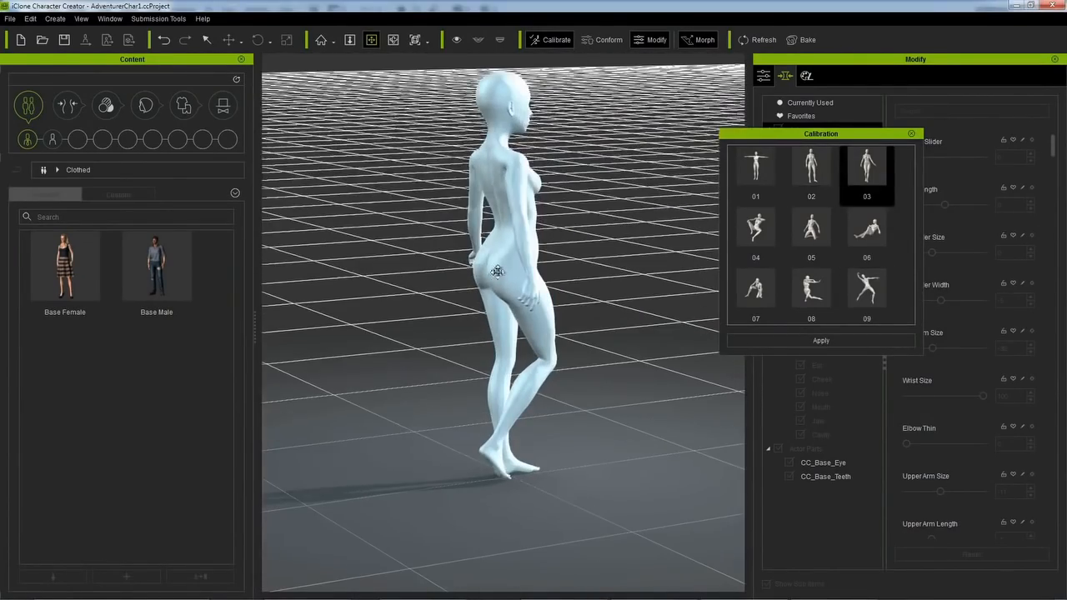
left_click(820, 340)
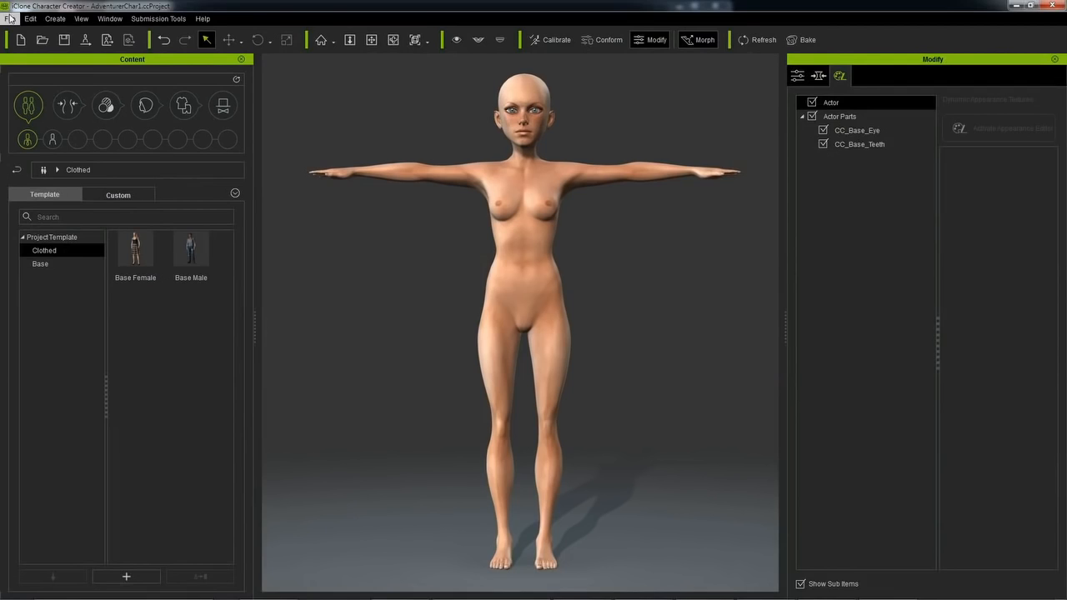
Choose File > Export > Export to Obj to bring up the Obj Exporter dialog
left_click(10, 19)
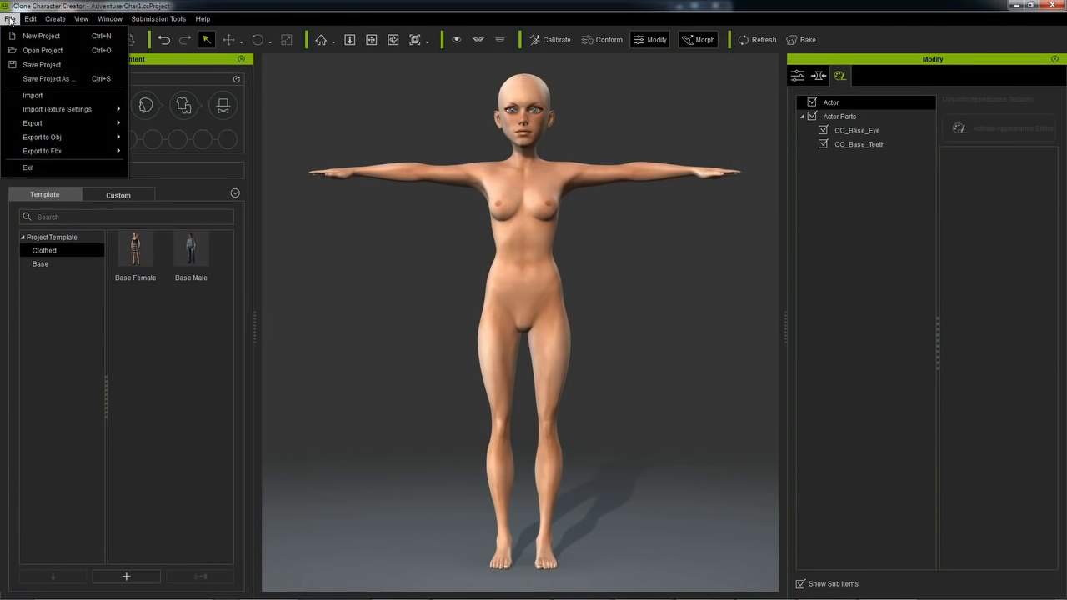
left_click(13, 20)
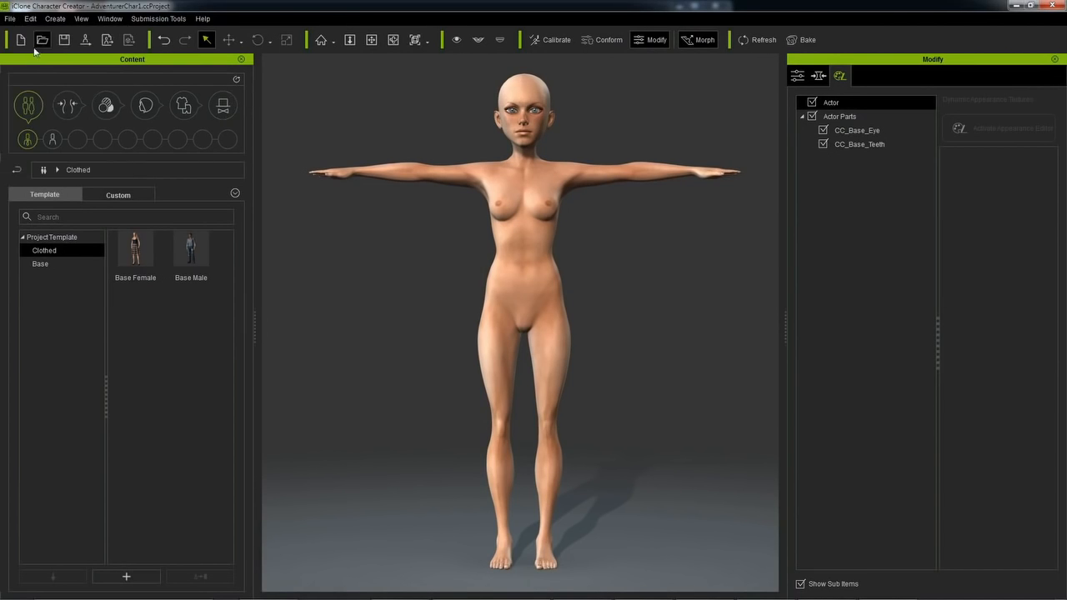
left_click(11, 18)
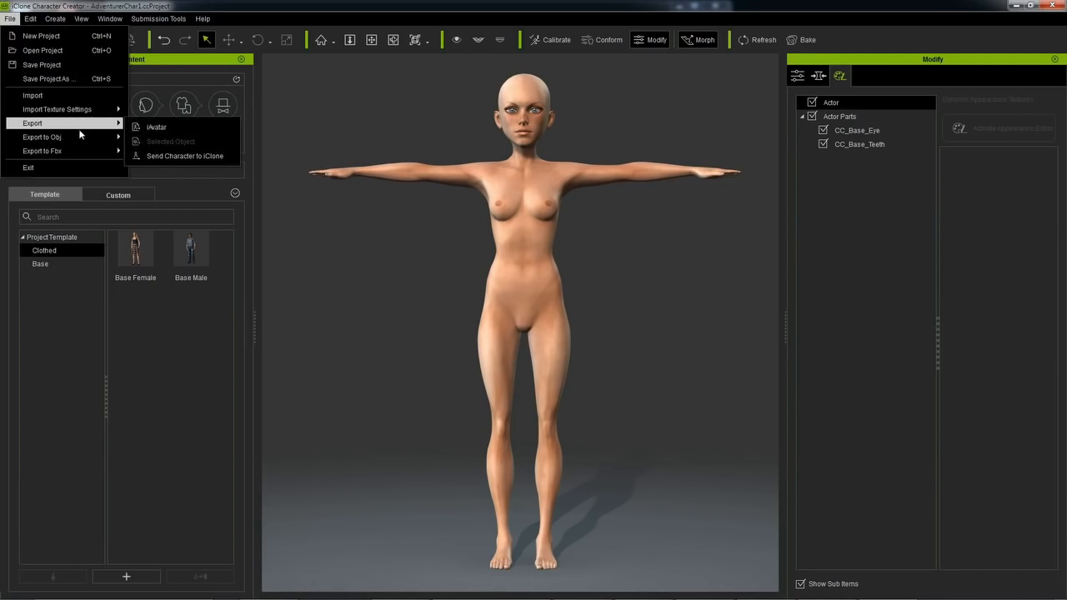
left_click(40, 136)
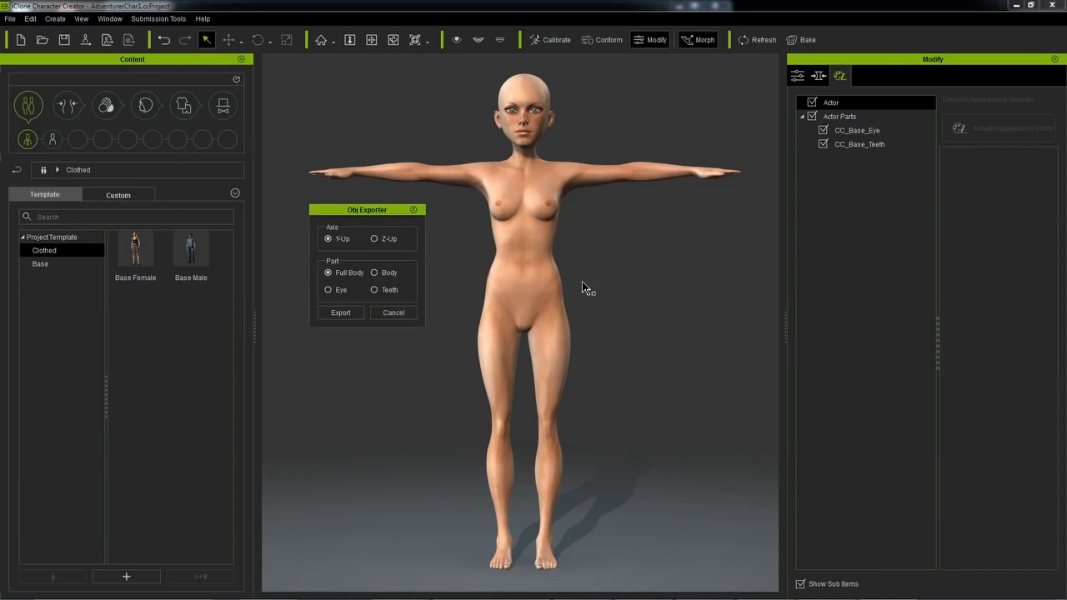
Export with Y-Up axis and Full Body selected, reaching the save window
left_click_drag(367, 210, 467, 204)
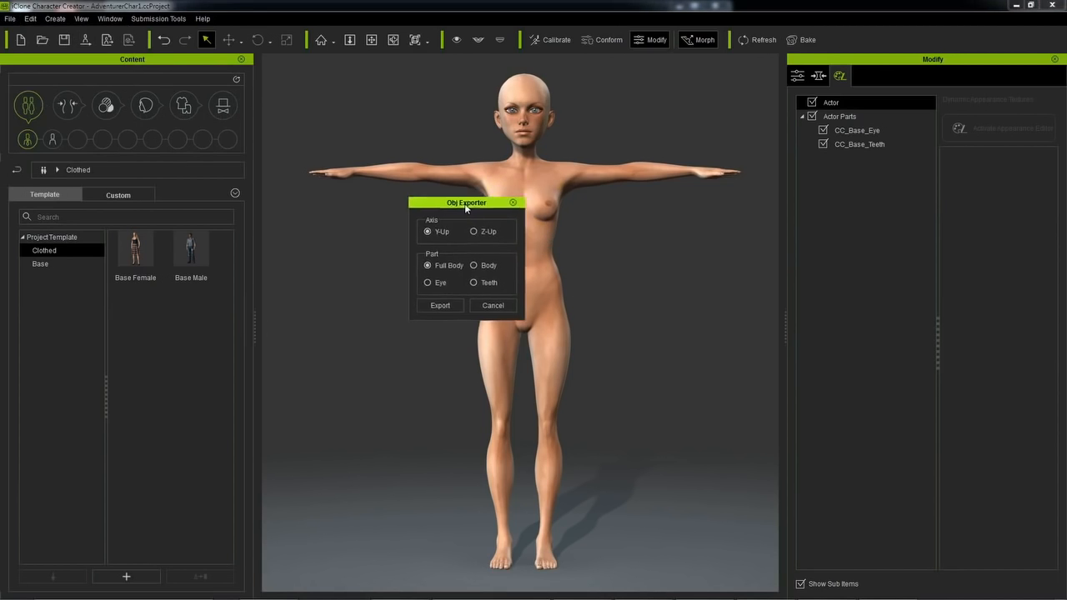
left_click_drag(466, 203, 464, 166)
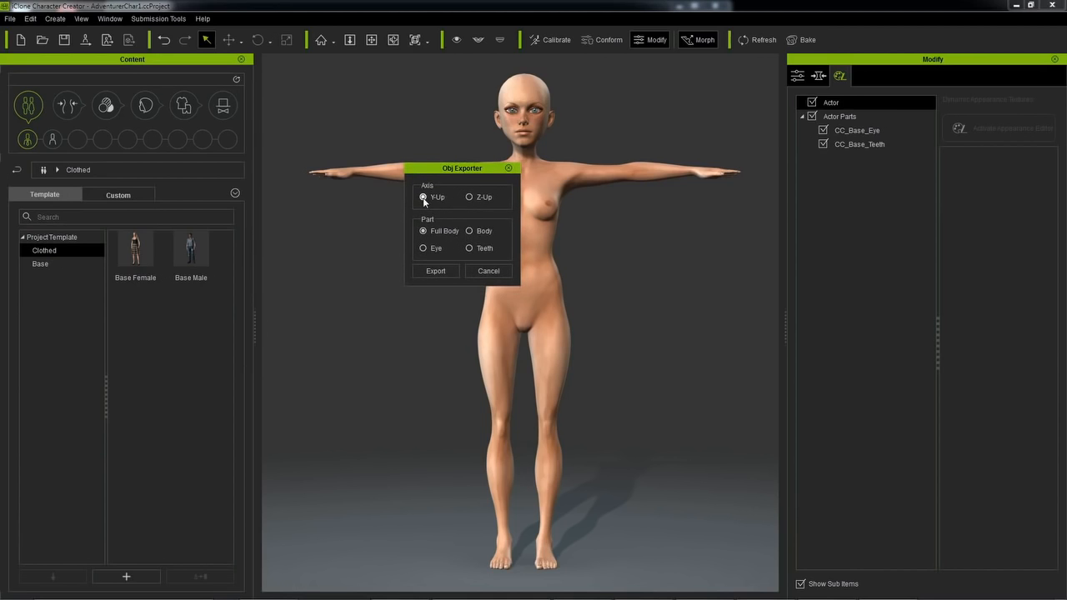
mouse_move(484, 219)
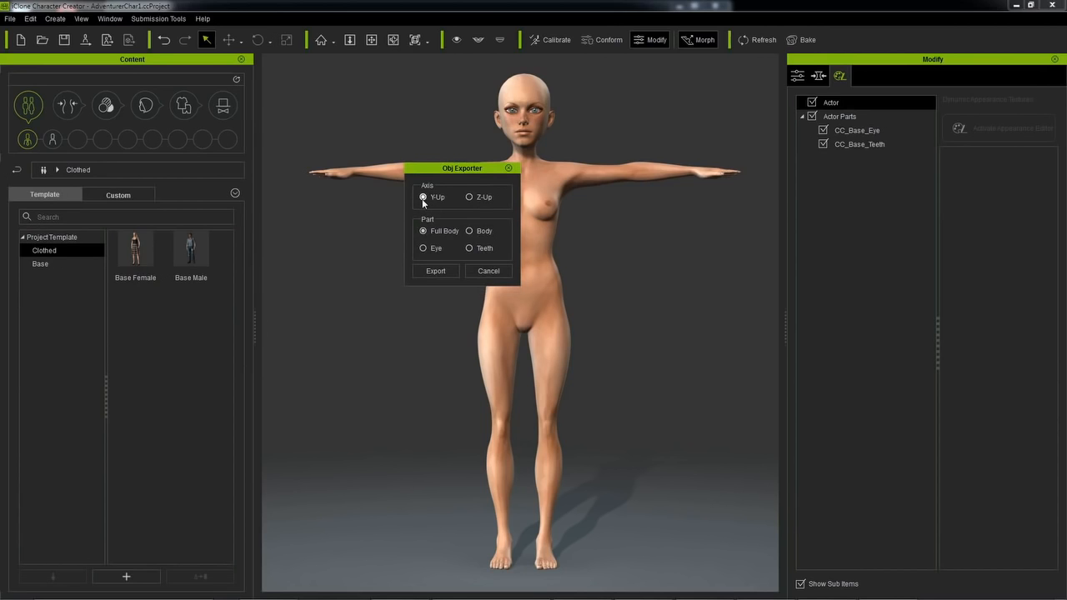
mouse_move(660, 244)
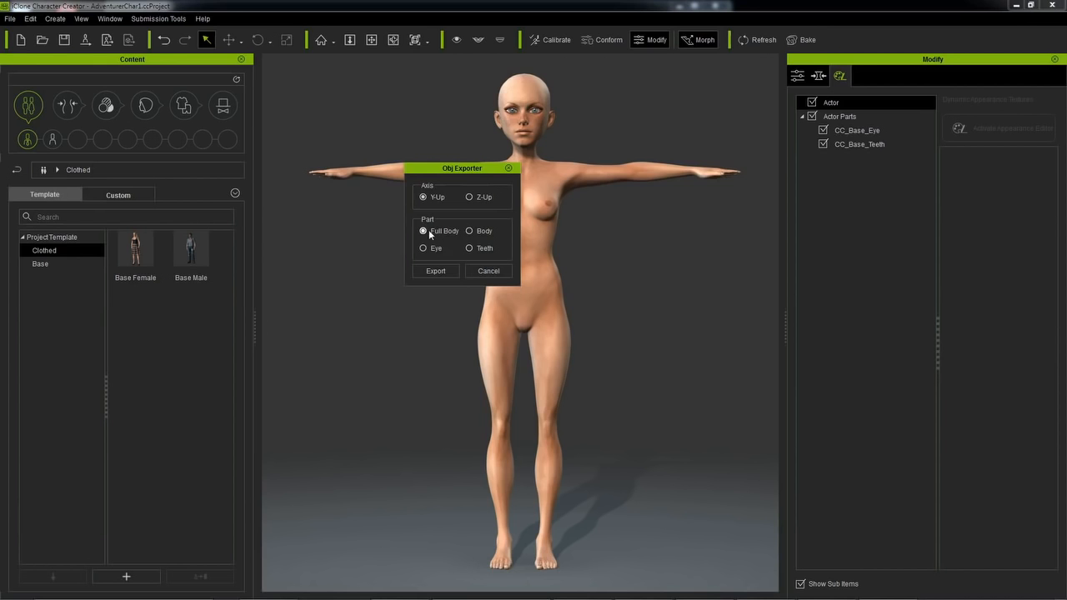
left_click(435, 270)
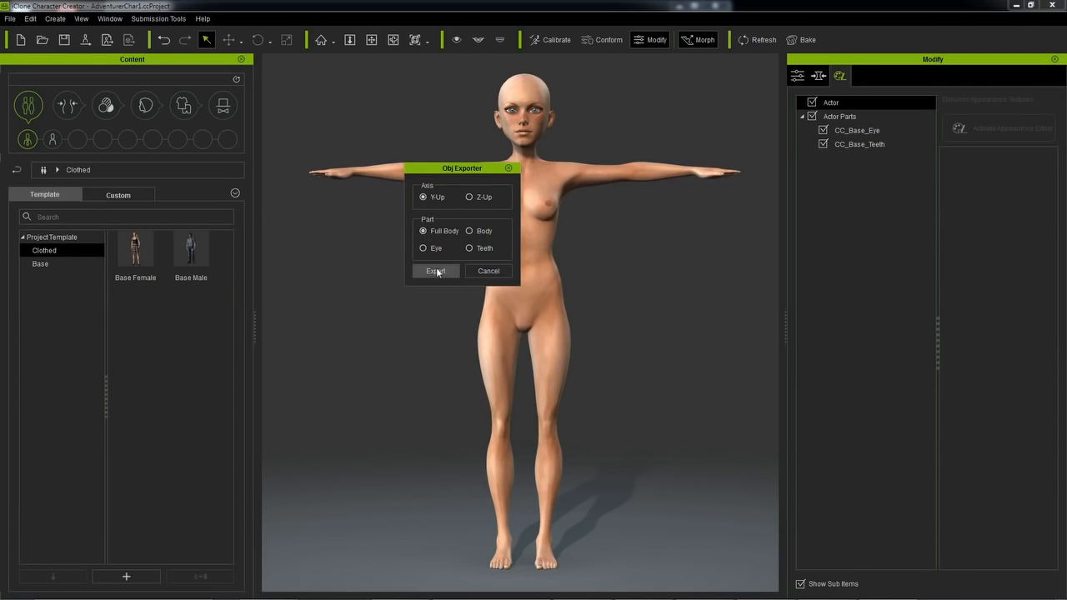
left_click(435, 270)
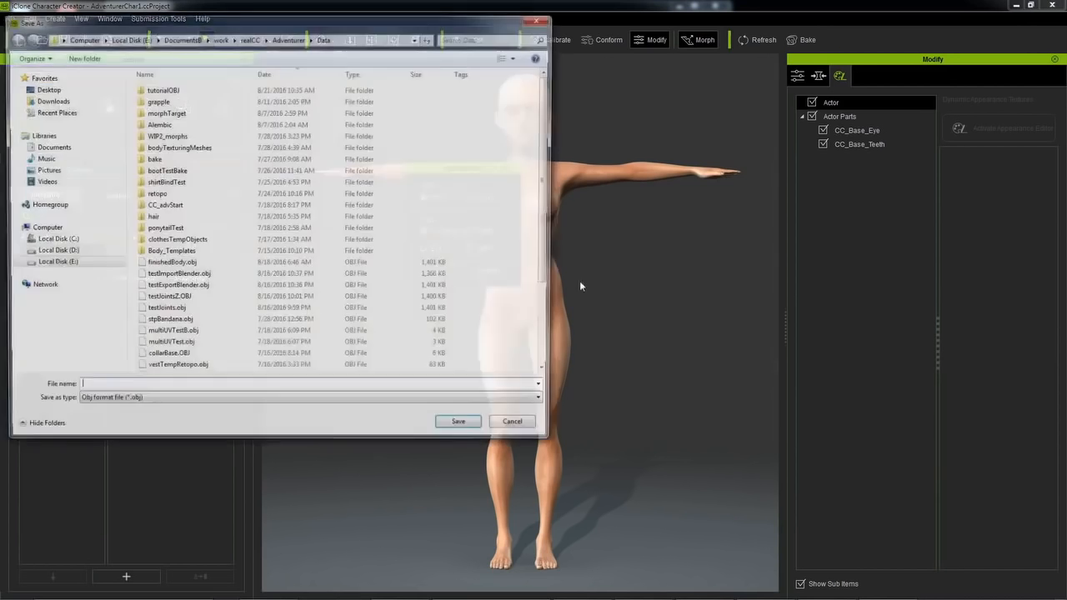
Save the OBJ as characterStart inside the tutorialOBJ folder
double_click(160, 74)
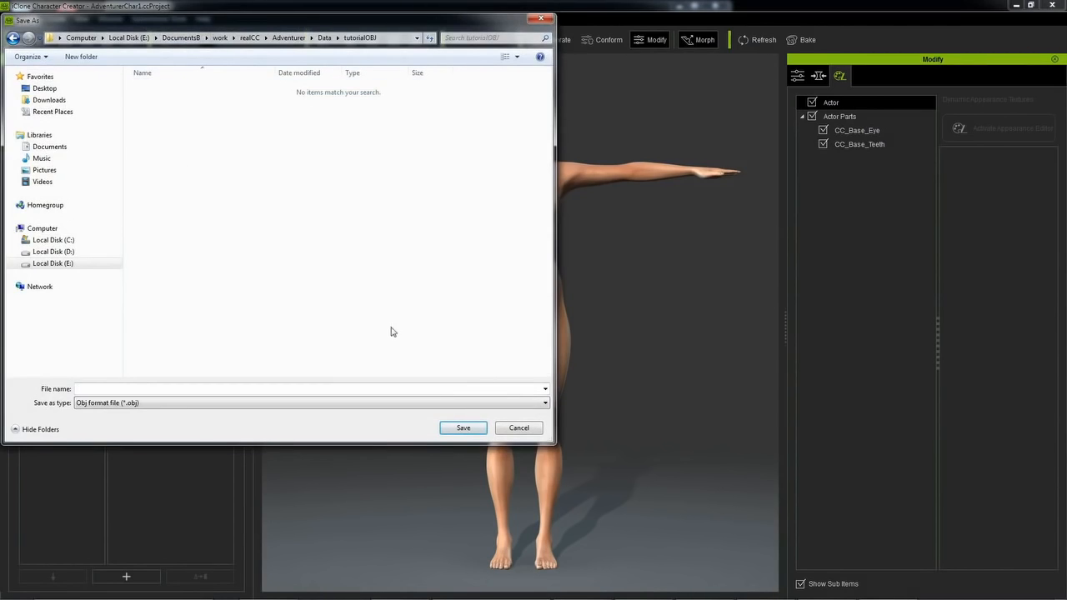
left_click(225, 388)
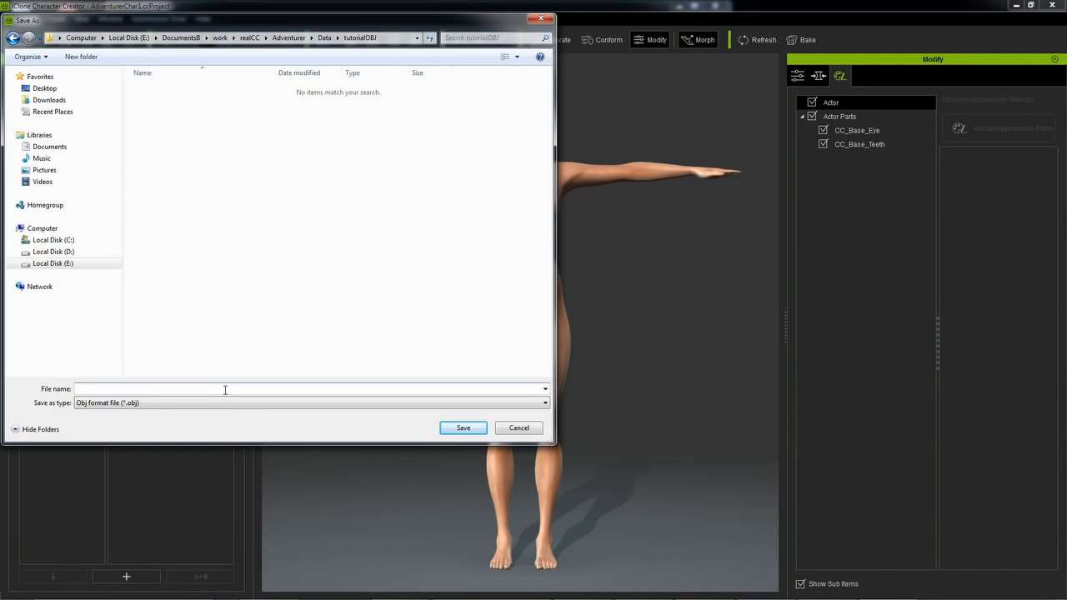
type("chara")
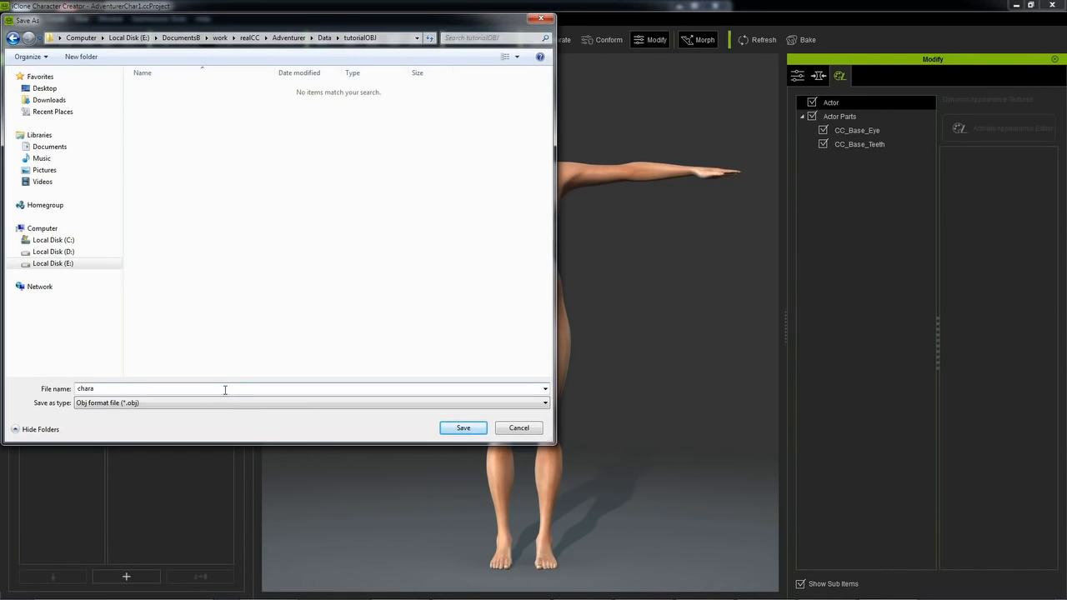
type("characterStart")
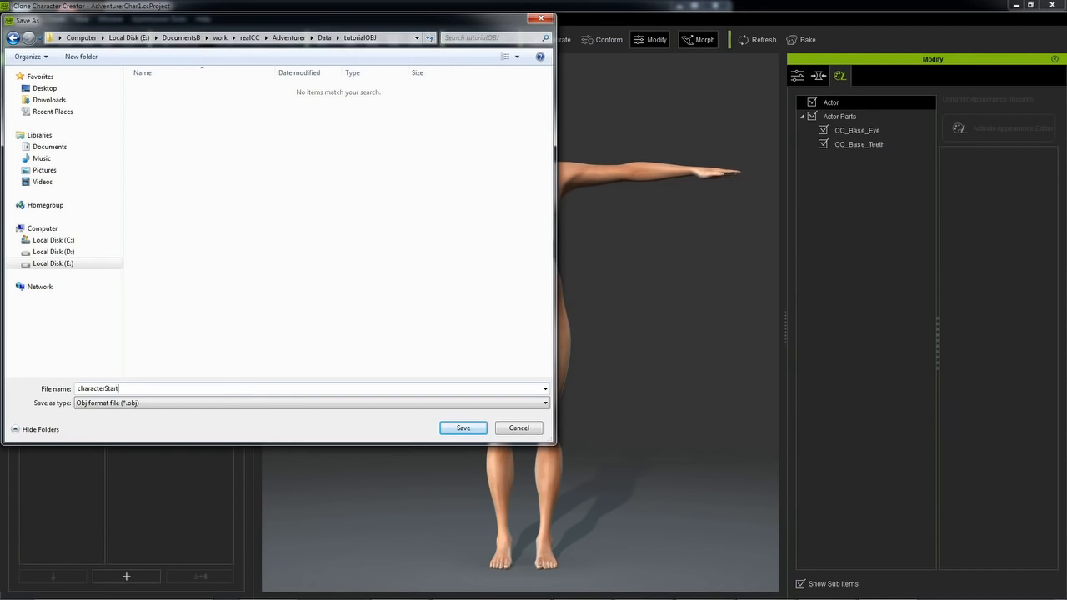
left_click(461, 426)
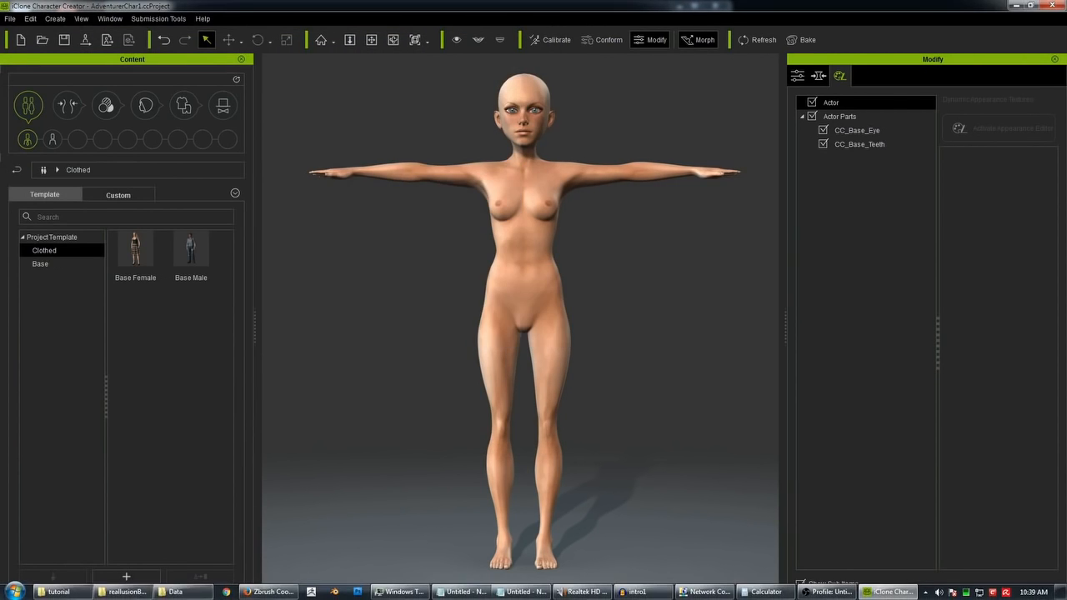
Browse the tutorialOBJ folder in Explorer to see characterStart.obj, .mtl, textures and ObjKey
left_click(159, 590)
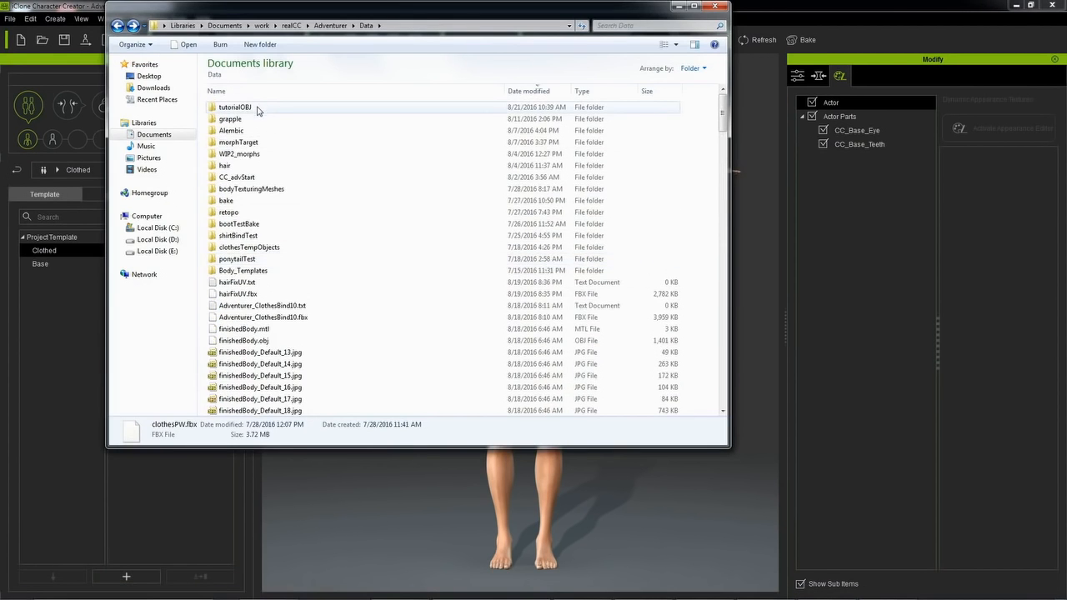
double_click(234, 107)
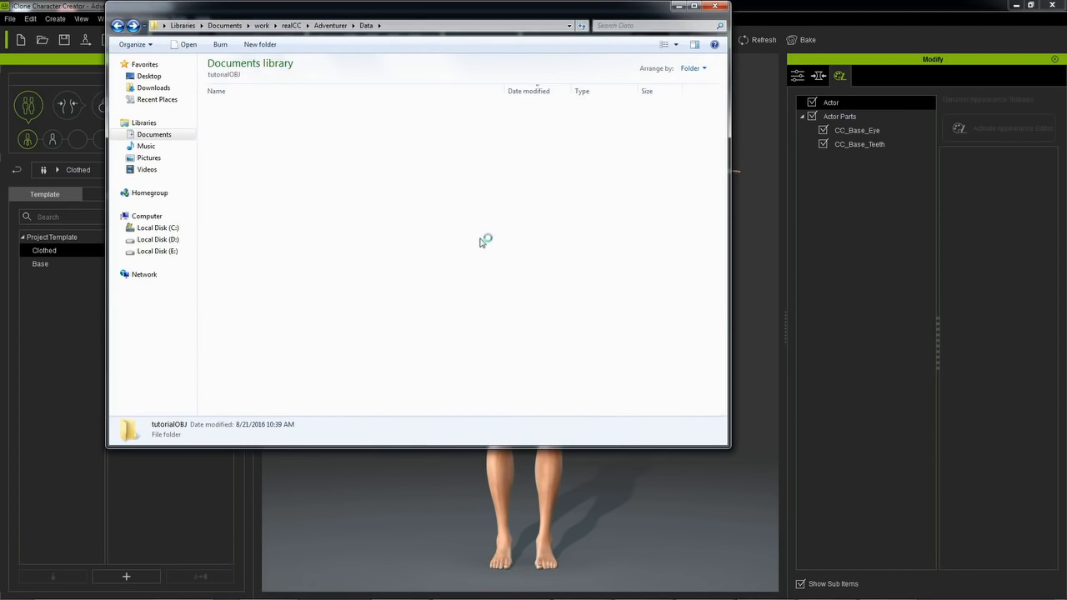
double_click(166, 428)
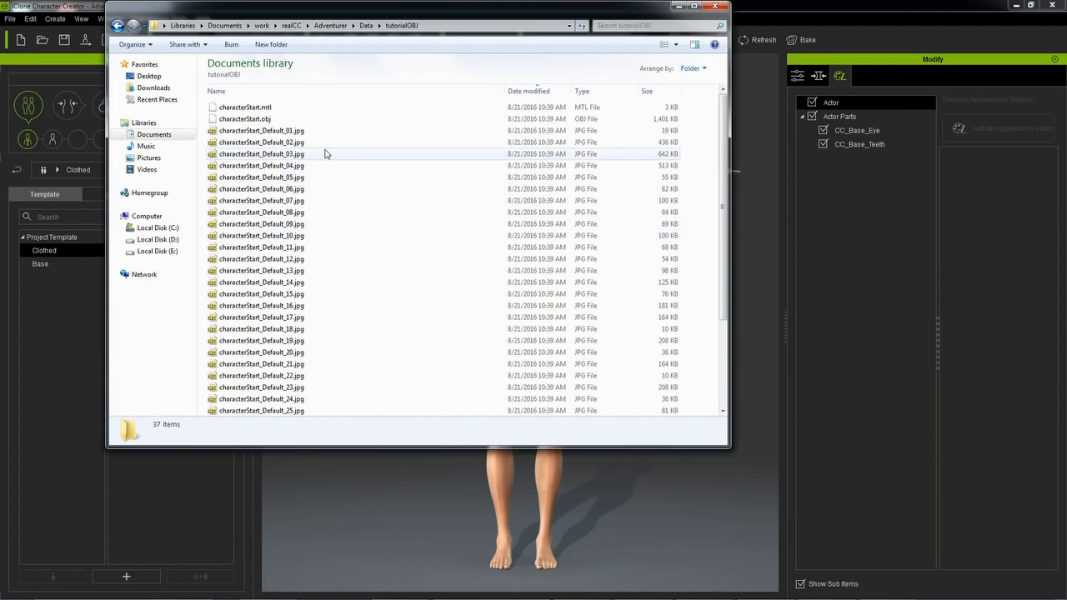
left_click(260, 258)
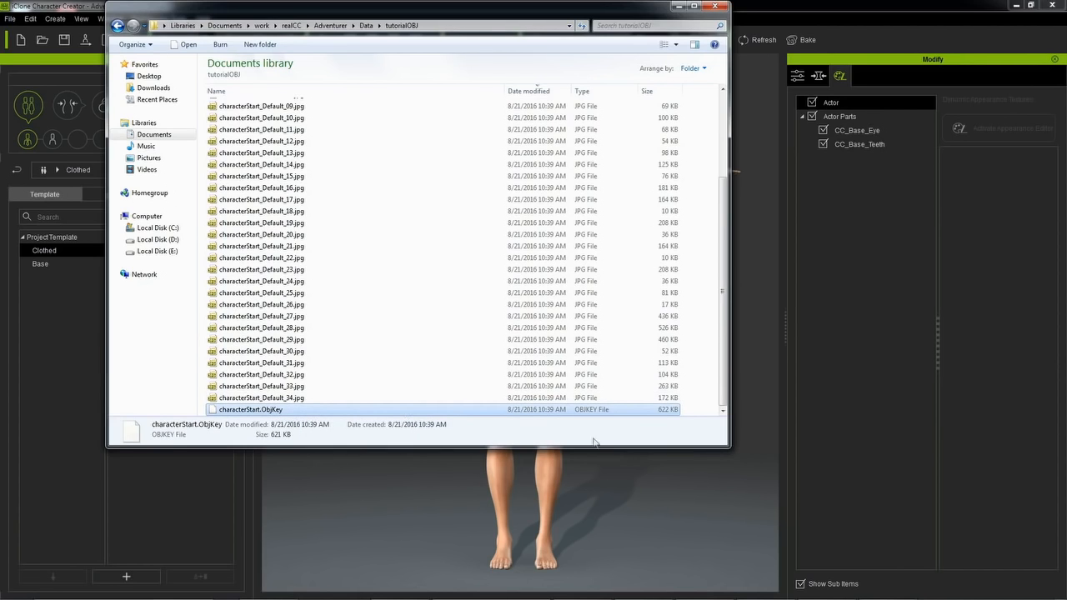
mouse_move(277, 286)
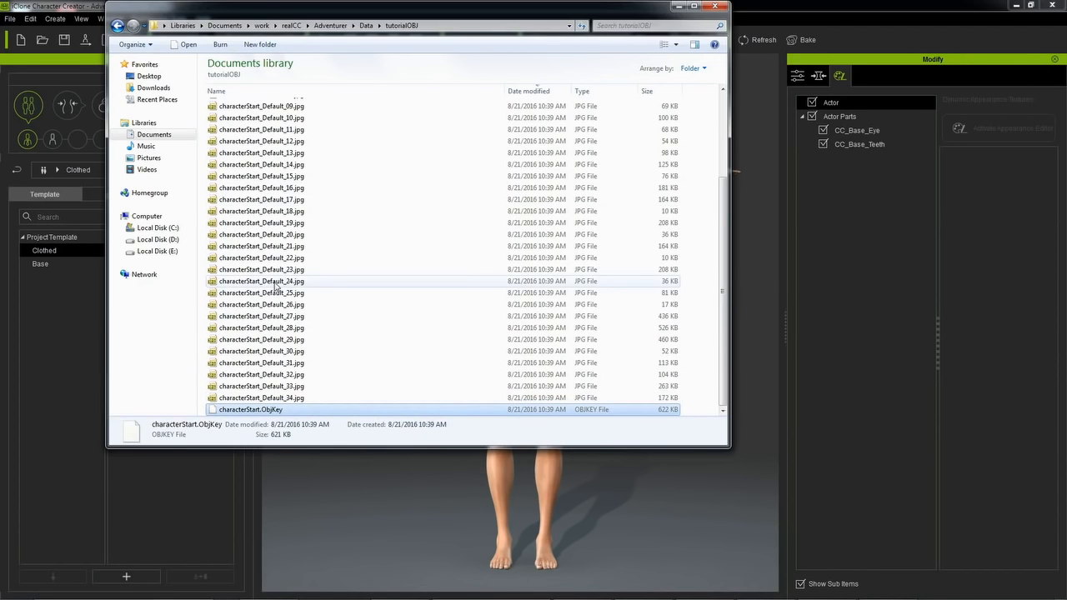